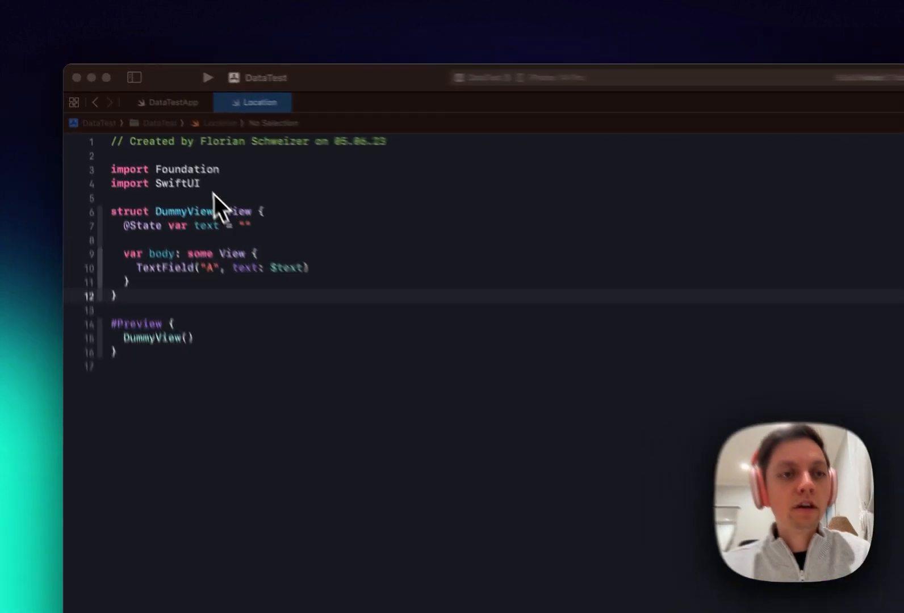
# Add 'import SwiftData' below the Foundation and SwiftUI imports in Location.swift.
pyautogui.write('import SwiftData')
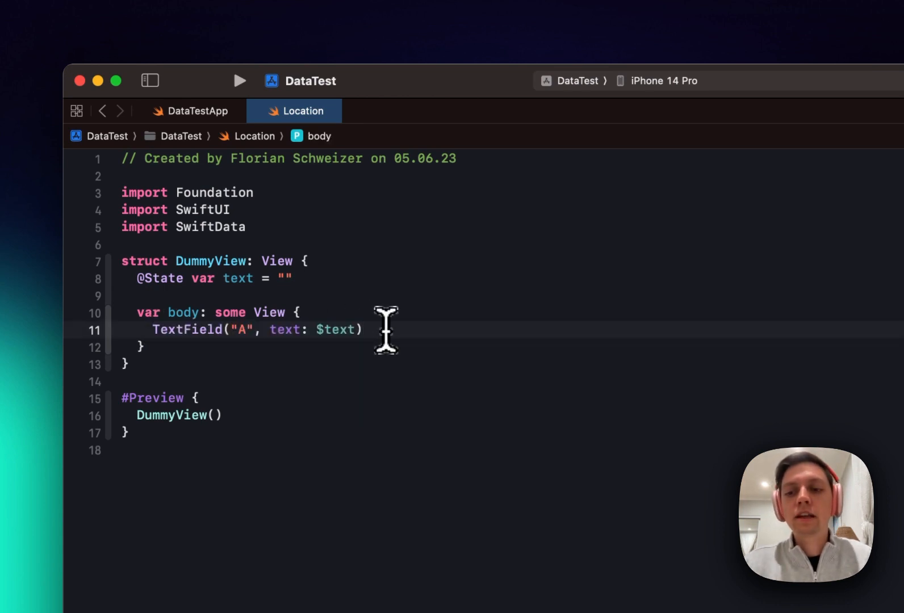
pyautogui.click(364, 329)
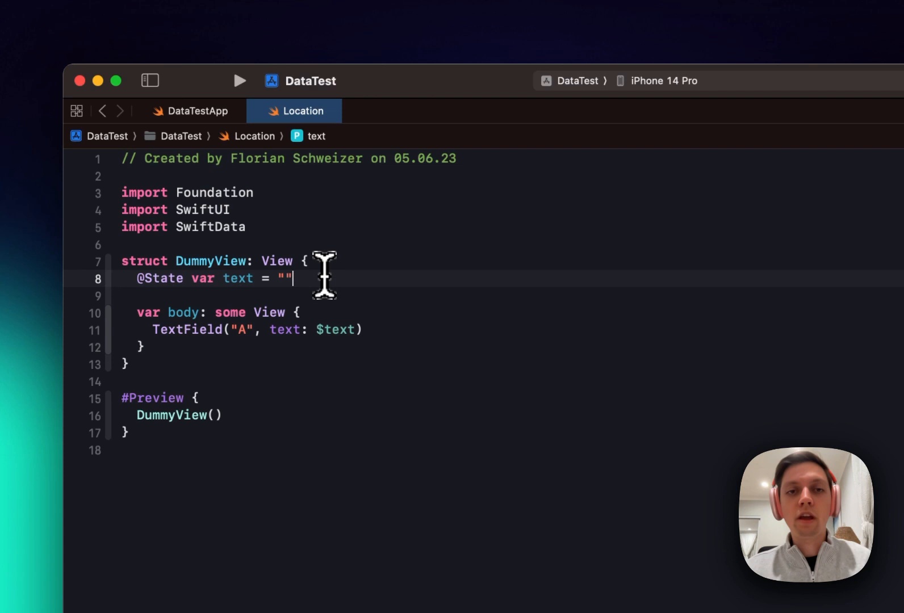
pyautogui.click(248, 226)
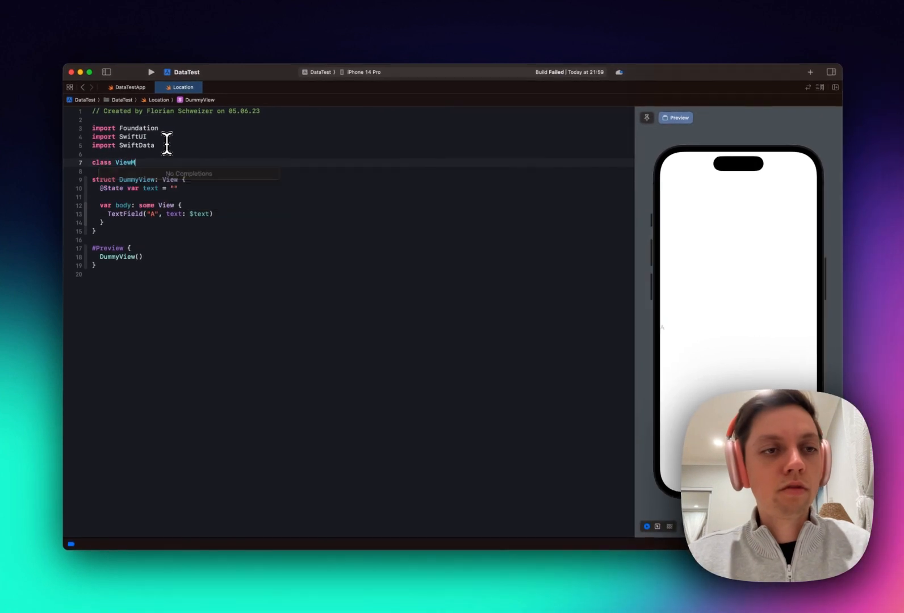
pyautogui.write('odel')
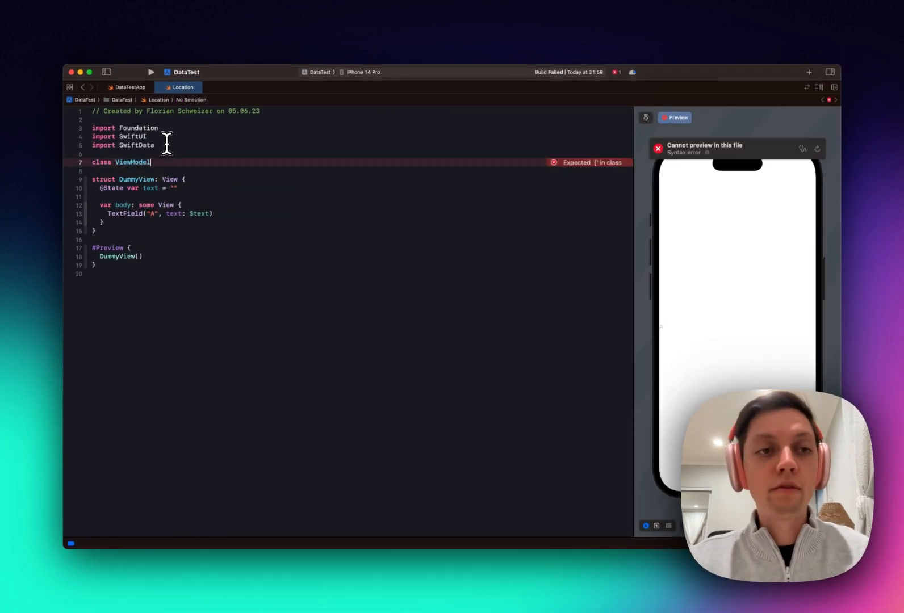
pyautogui.write('{')
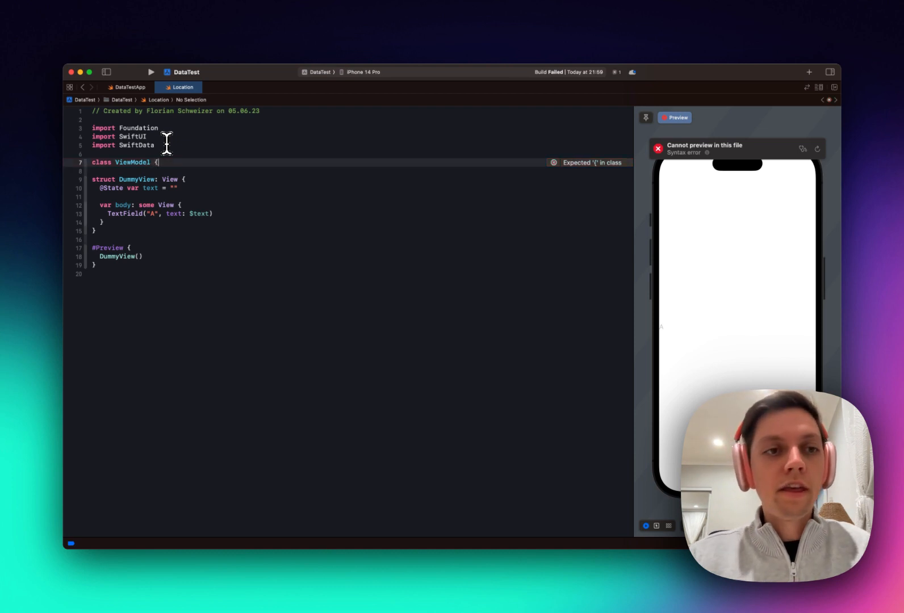
pyautogui.write('var text = "')
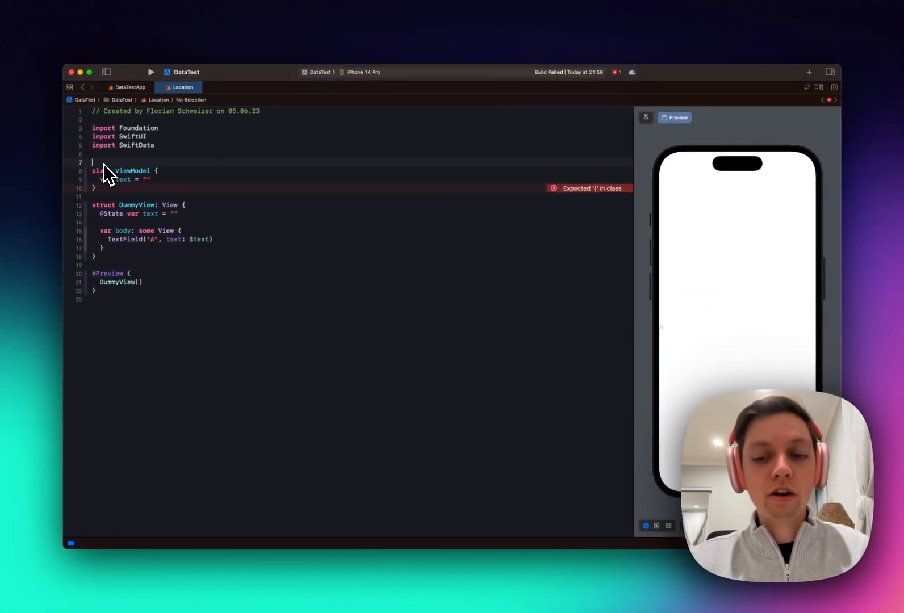
pyautogui.write('@Observable')
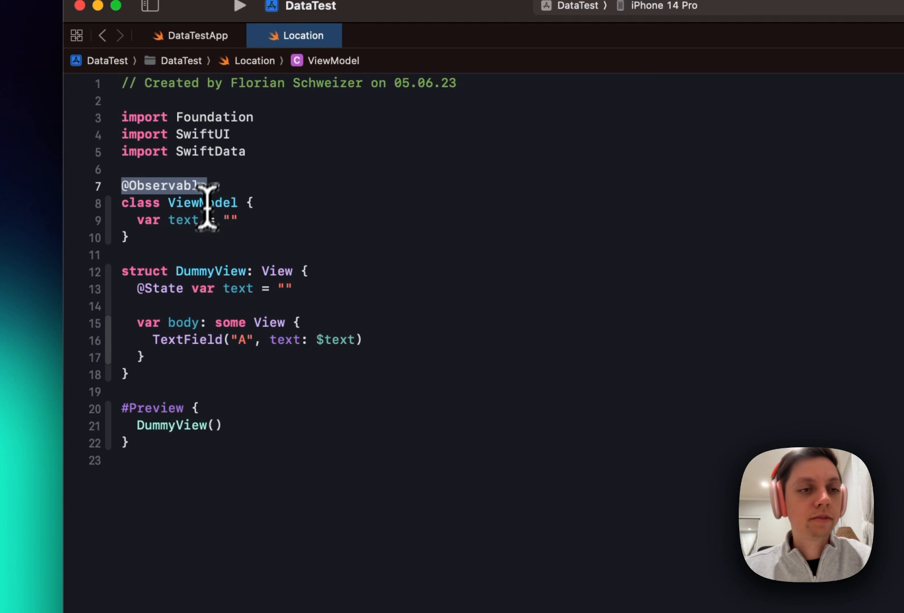
pyautogui.click(166, 288)
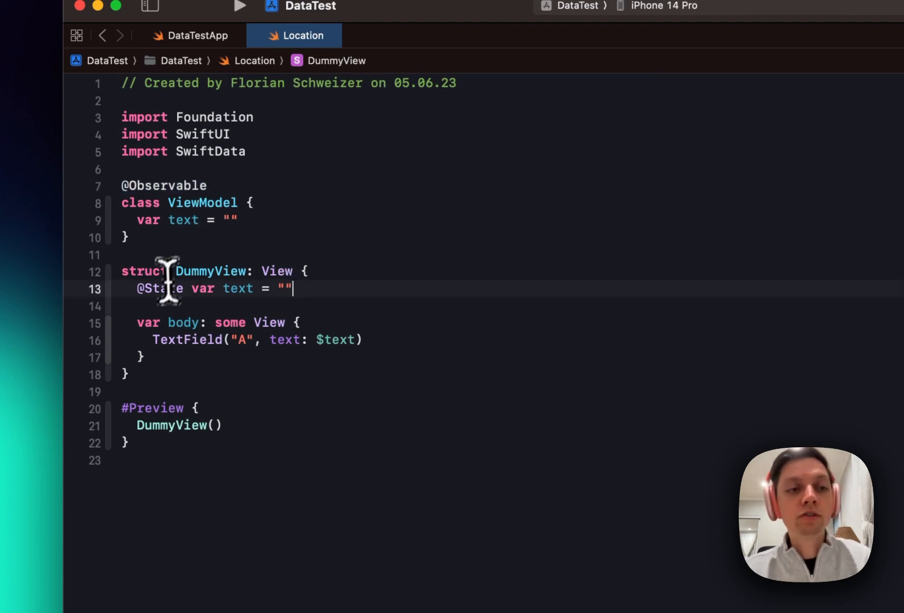
pyautogui.tripleClick(213, 289)
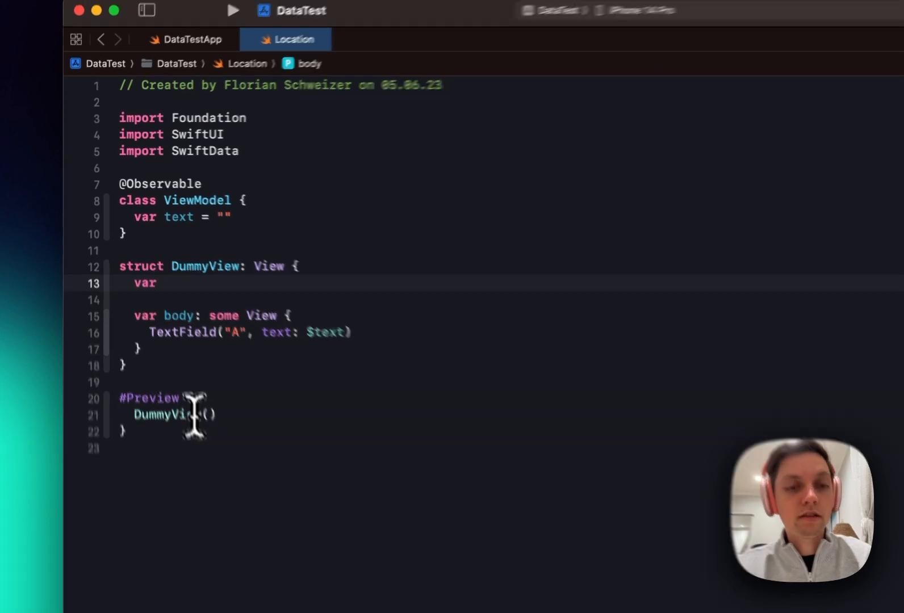
pyautogui.write('model = V')
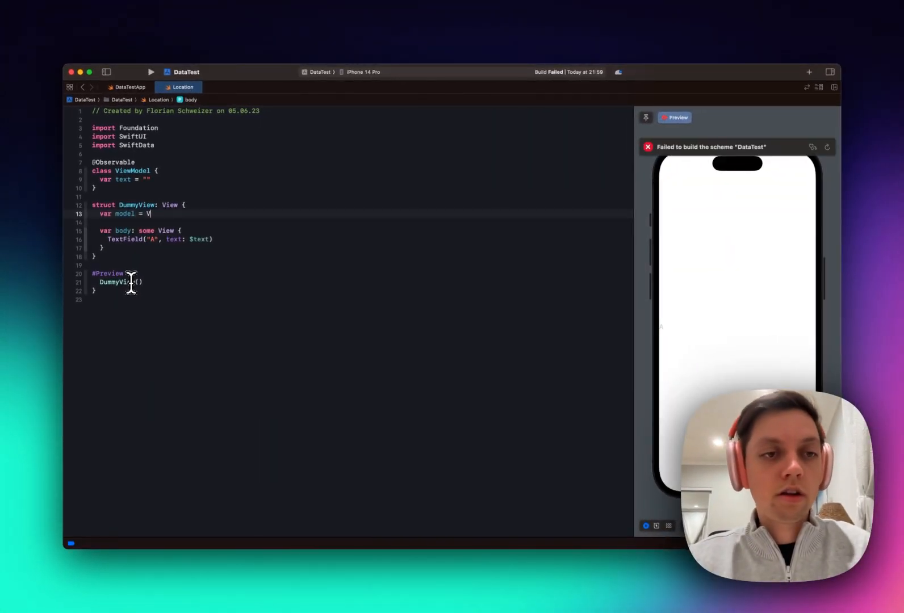
pyautogui.write('iewModel(')
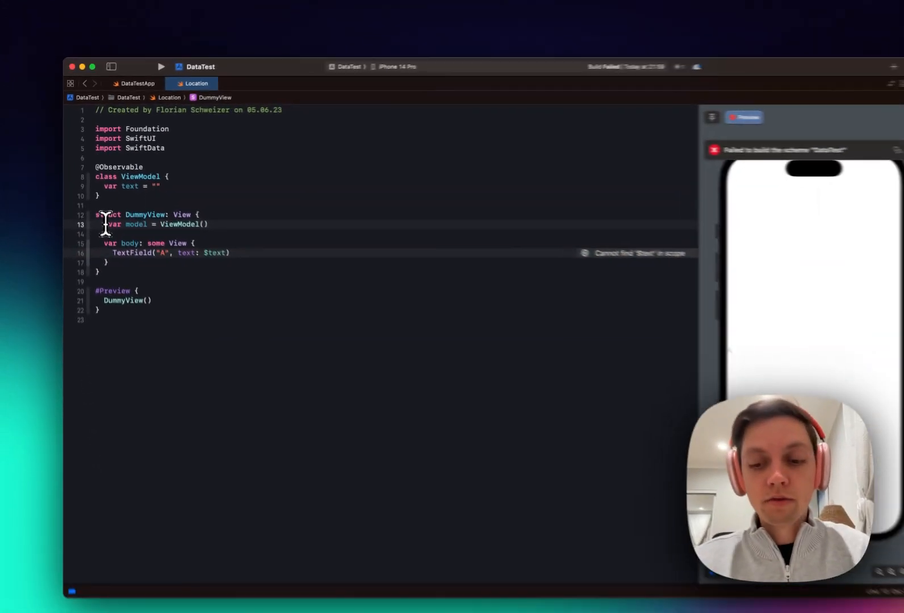
pyautogui.write('Bindable')
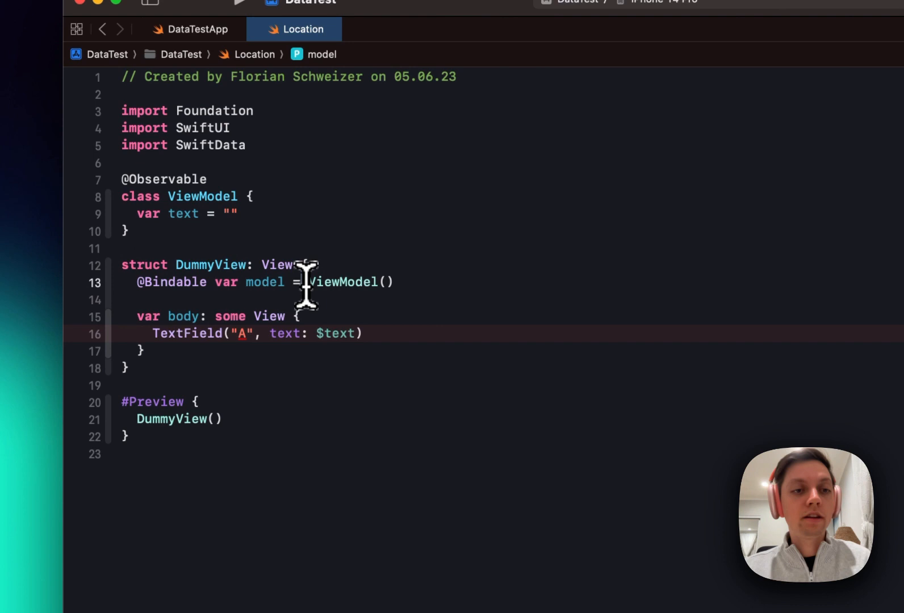
# Bind the TextField to $model.text and add .textFieldStyle(.roundedBorder).
pyautogui.doubleClick(336, 332)
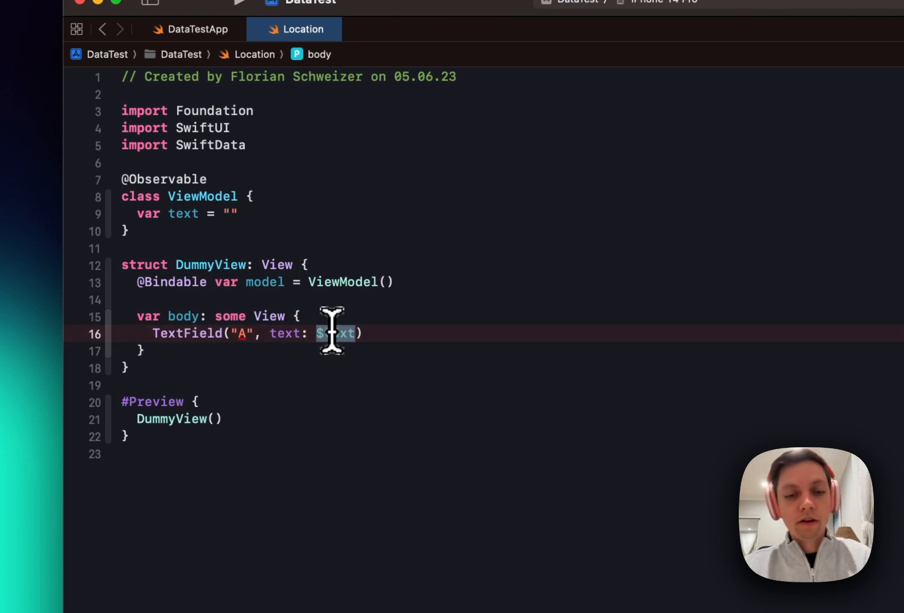
pyautogui.write('model.te')
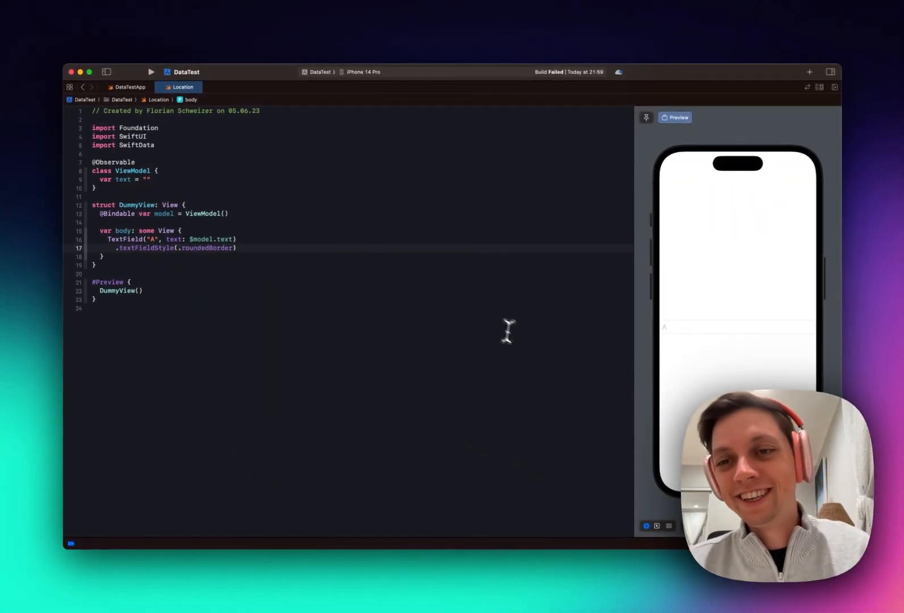
pyautogui.moveTo(667, 338)
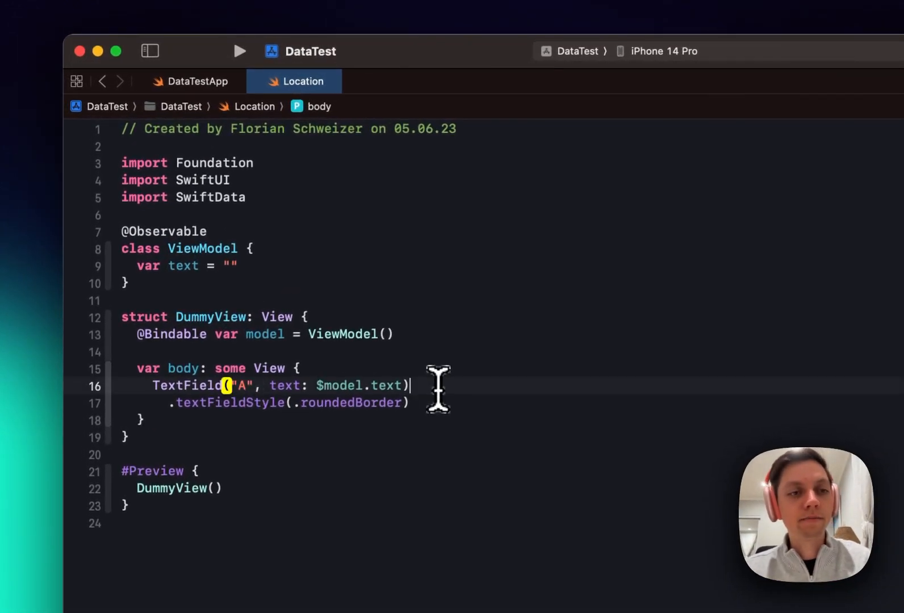
pyautogui.moveTo(403, 357)
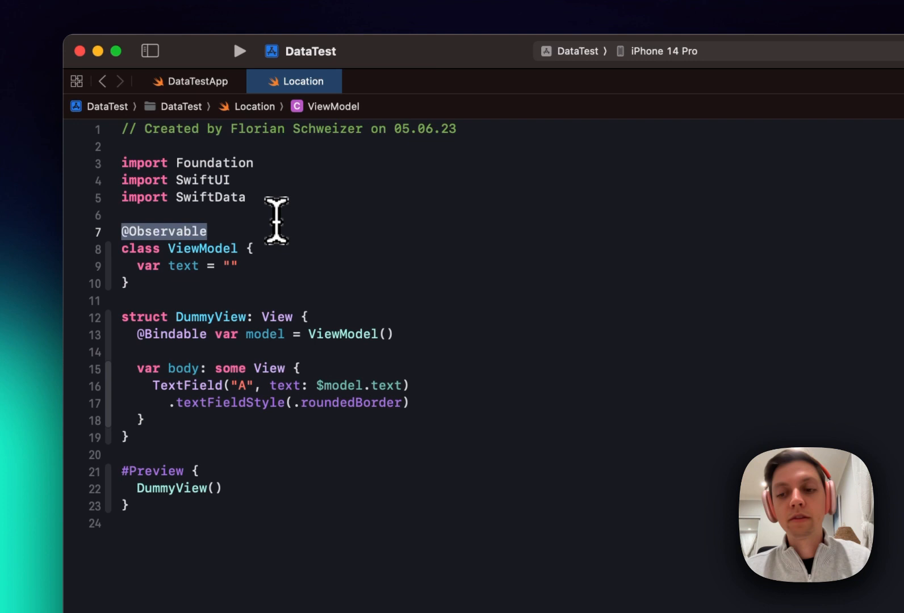
pyautogui.moveTo(224, 340)
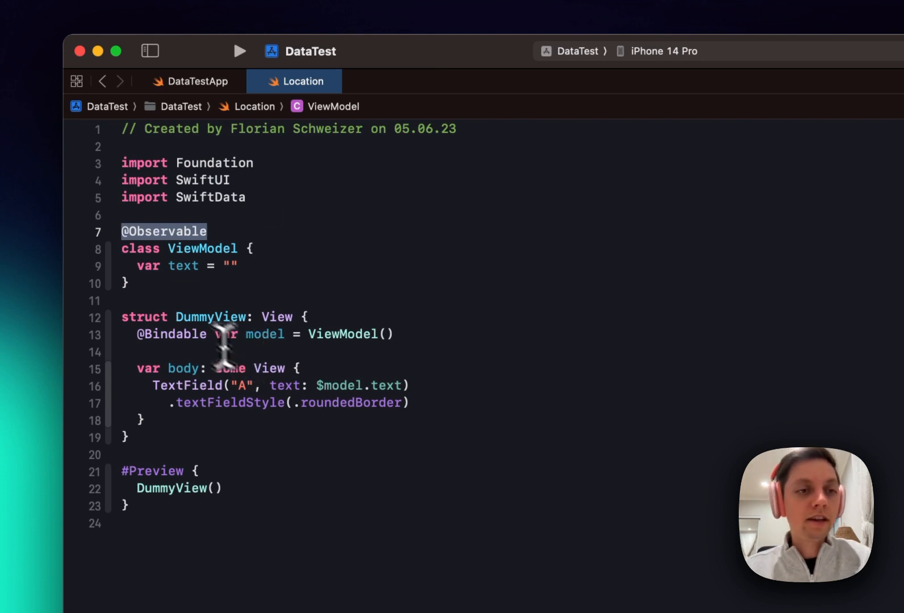
pyautogui.doubleClick(242, 334)
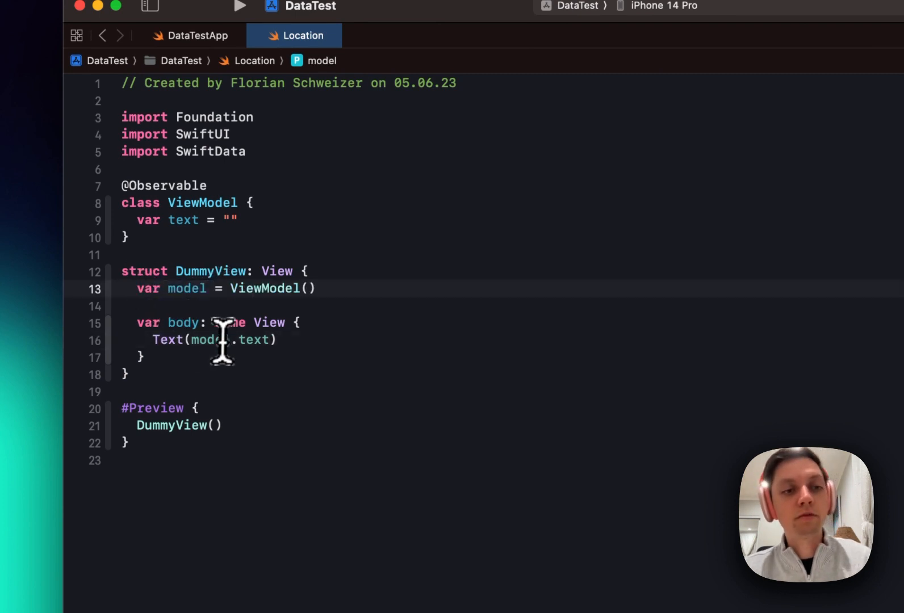
pyautogui.click(278, 340)
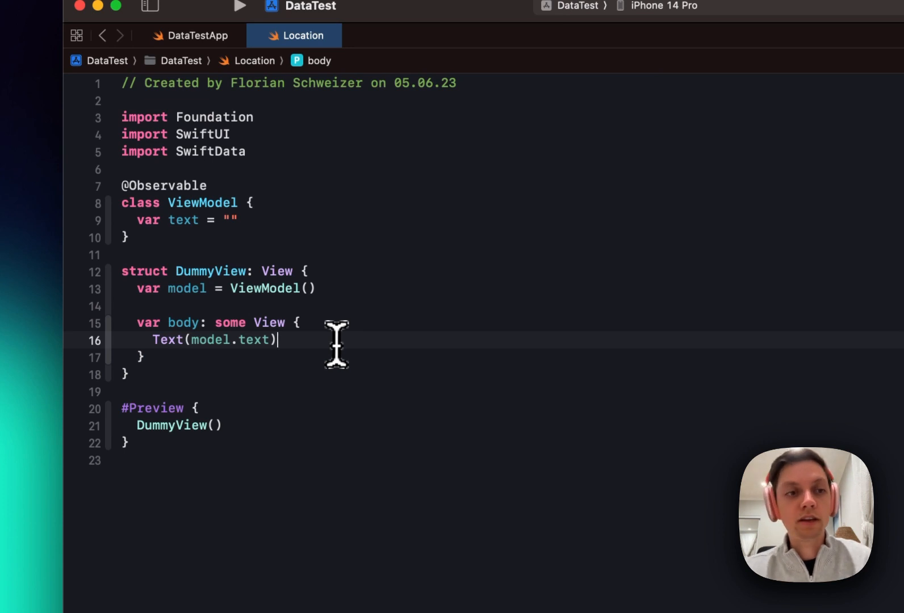
pyautogui.write('A", text: $')
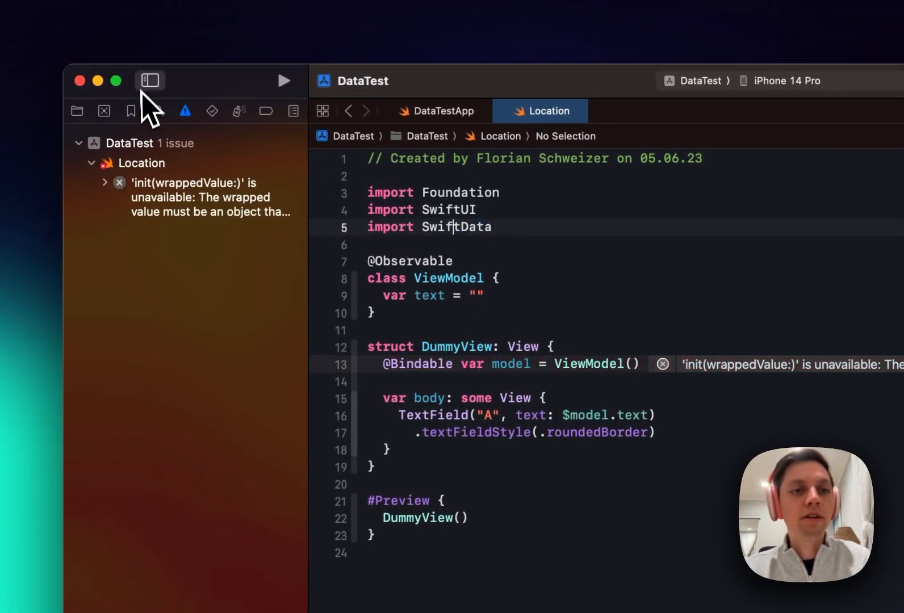
pyautogui.click(149, 81)
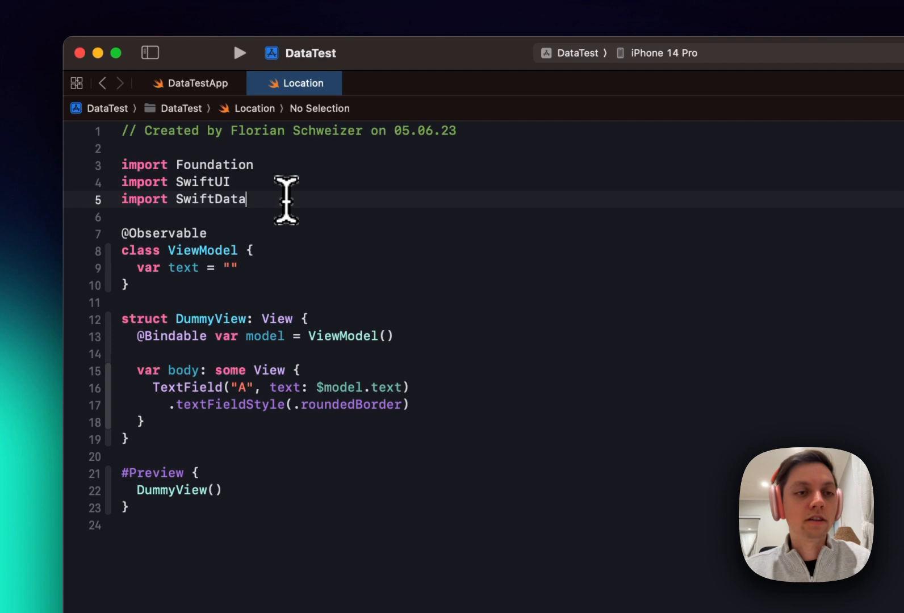
pyautogui.doubleClick(171, 336)
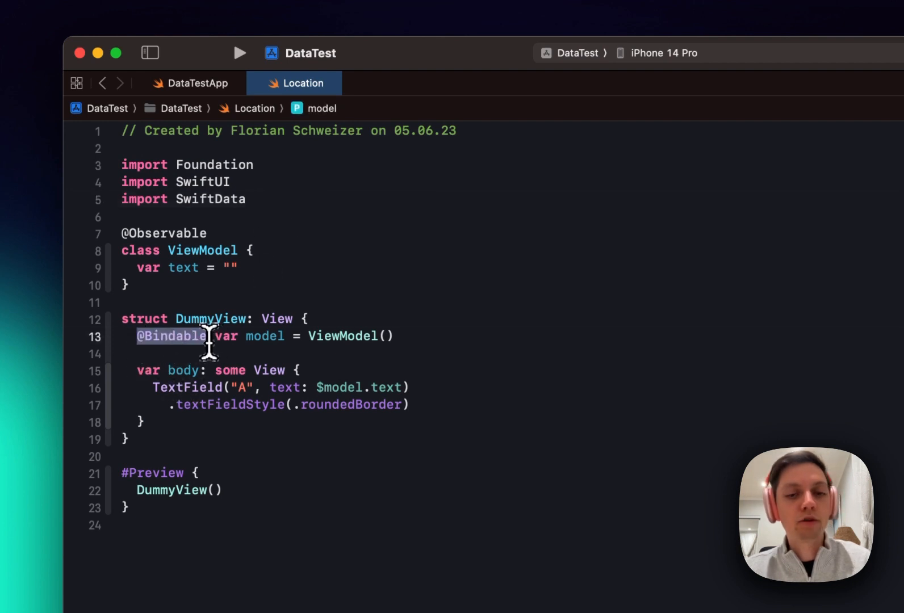